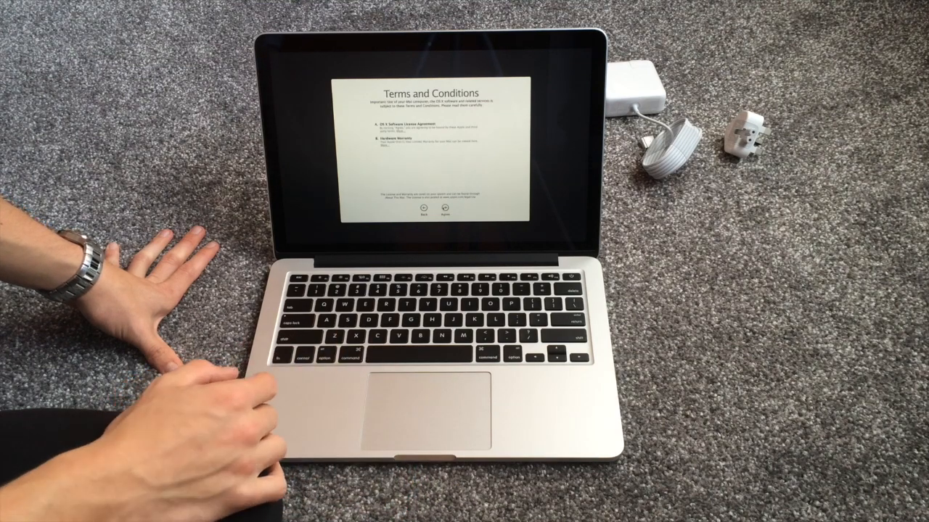
Agree to the OS X Terms and Conditions to bring up the license confirmation sheet.
{"action": "left_click", "coordinate": [442, 216]}
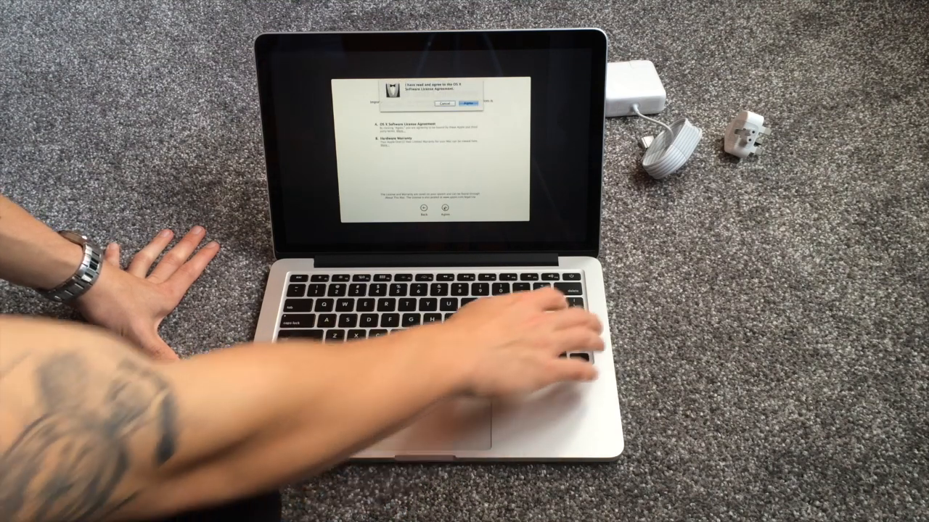